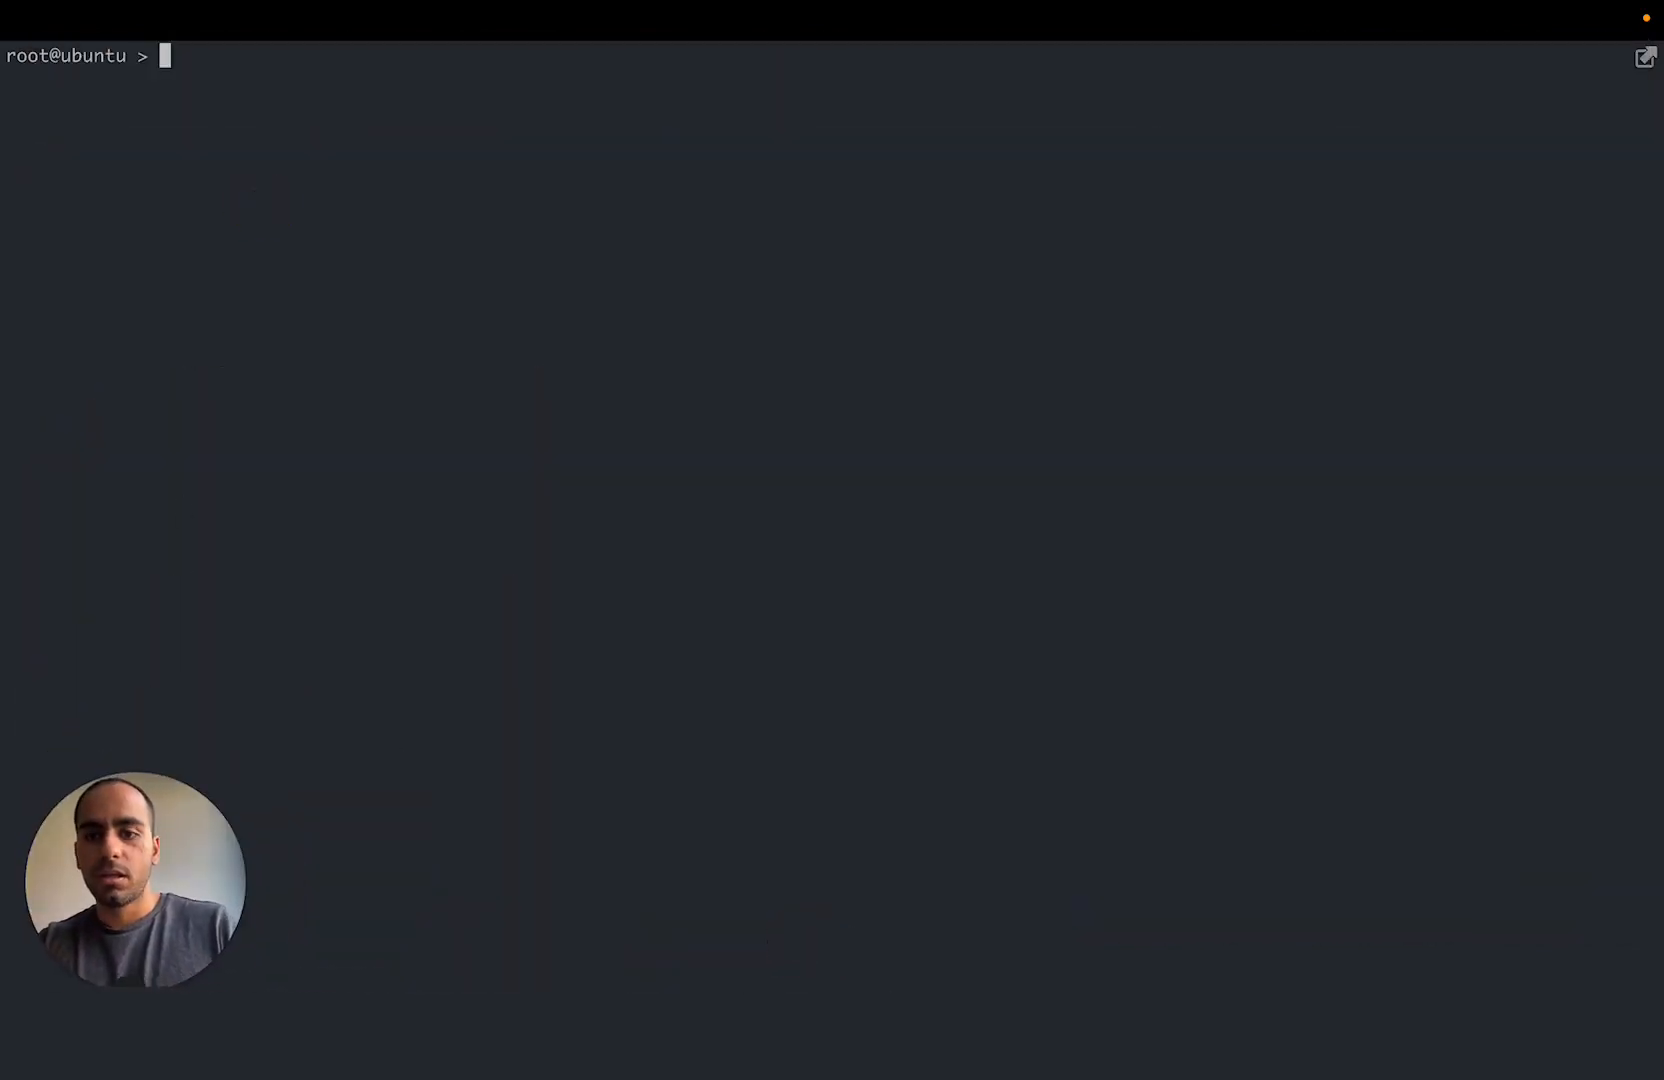
# - Request localhost:8000 with curl and get back the 'Hello from the server side!' page
pyautogui.write('curl localhost:80')
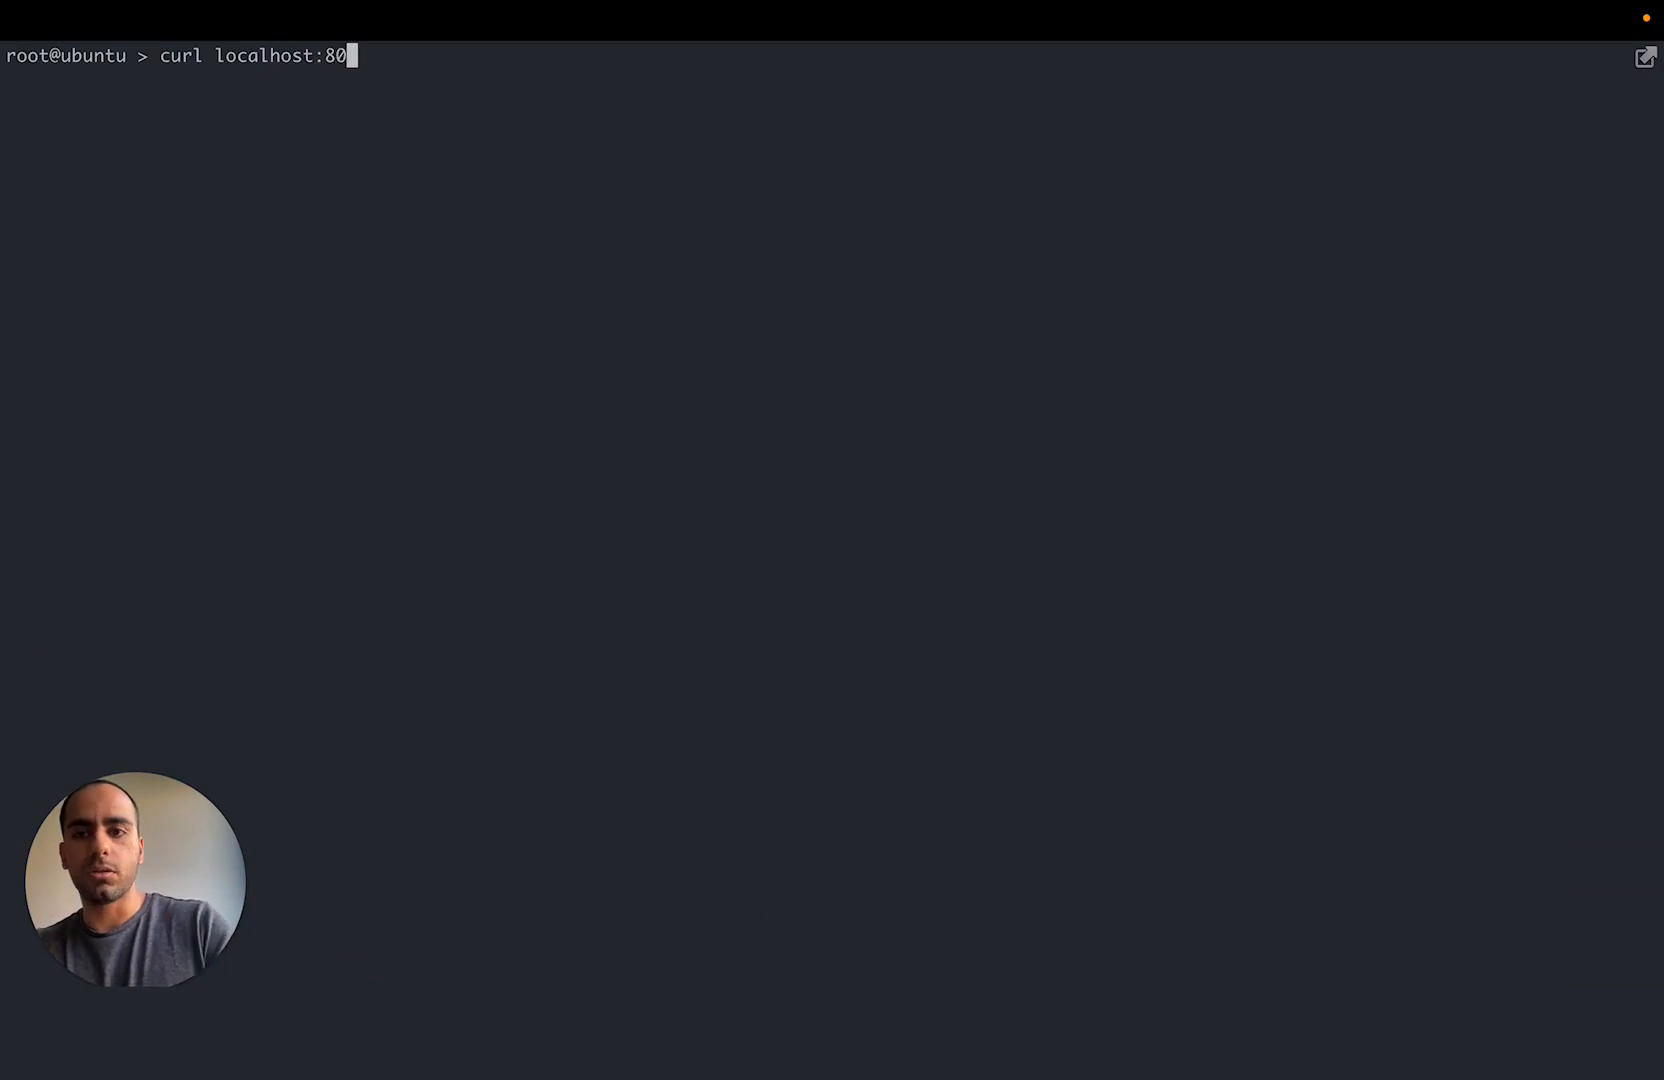
pyautogui.press('Return')
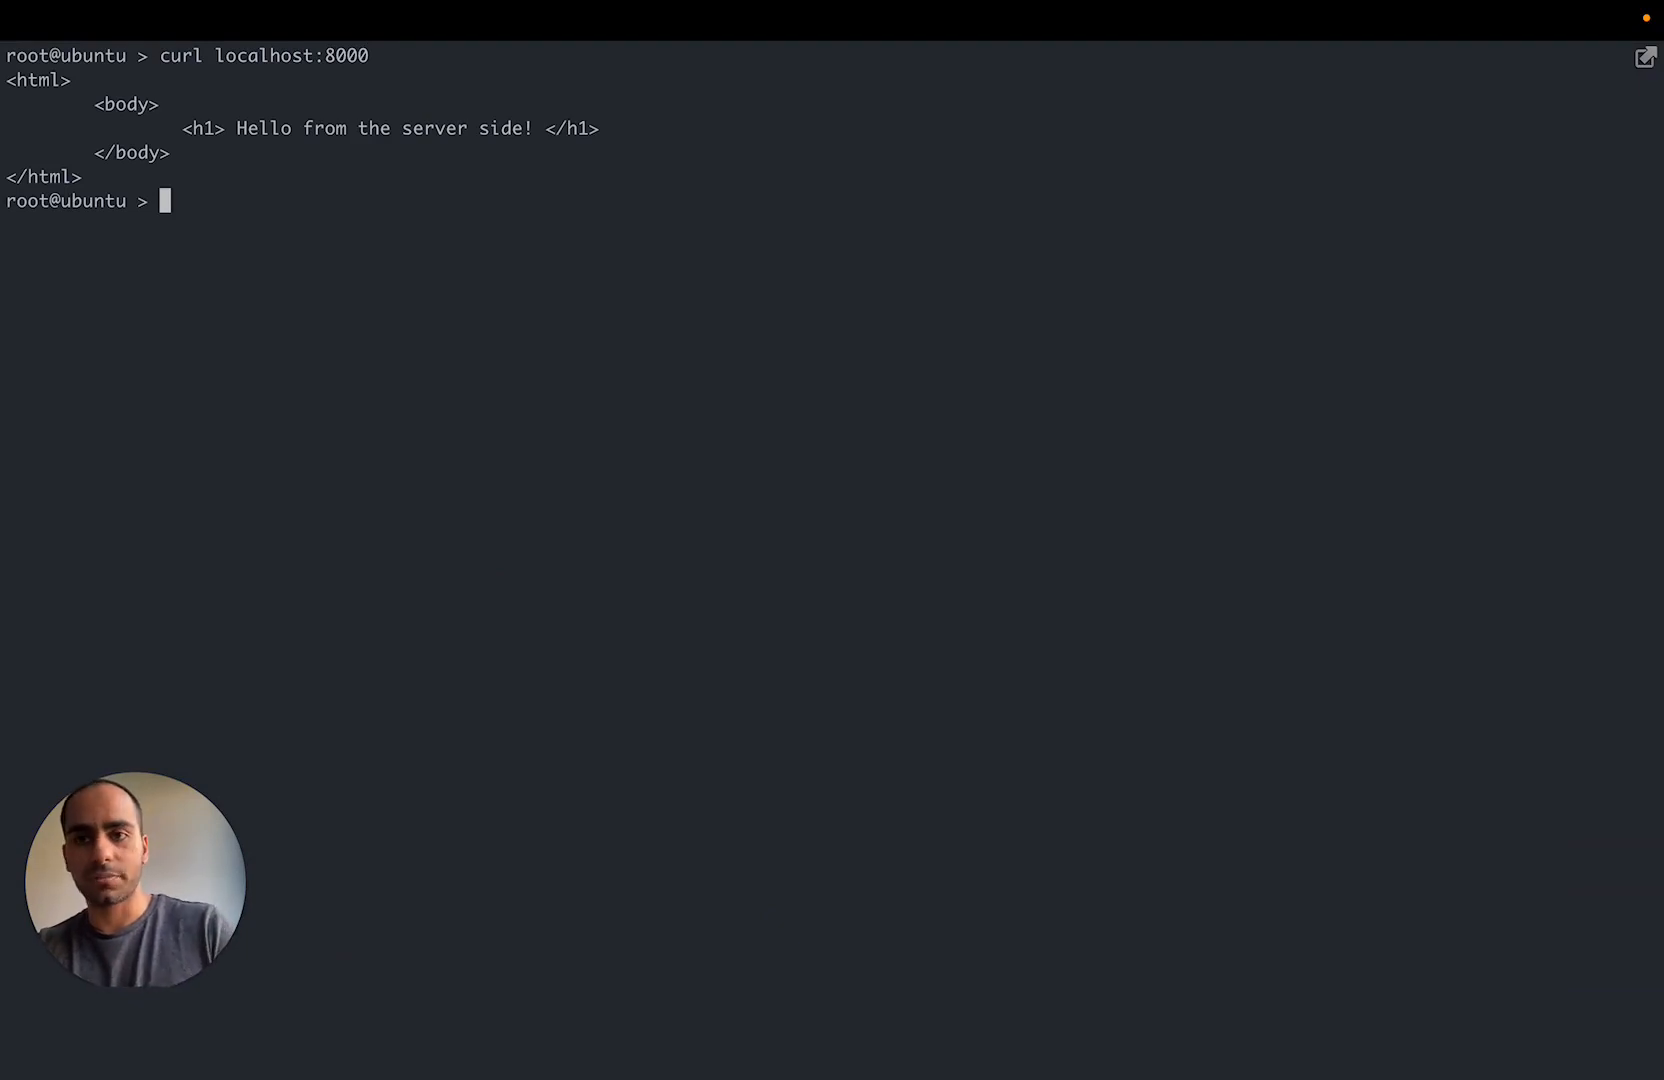
# - Find python3 PID 3379 on port 8000 with lsof, then reveal its command 'python3 -m http.server 8000' via ps
pyautogui.write('lsof -i')
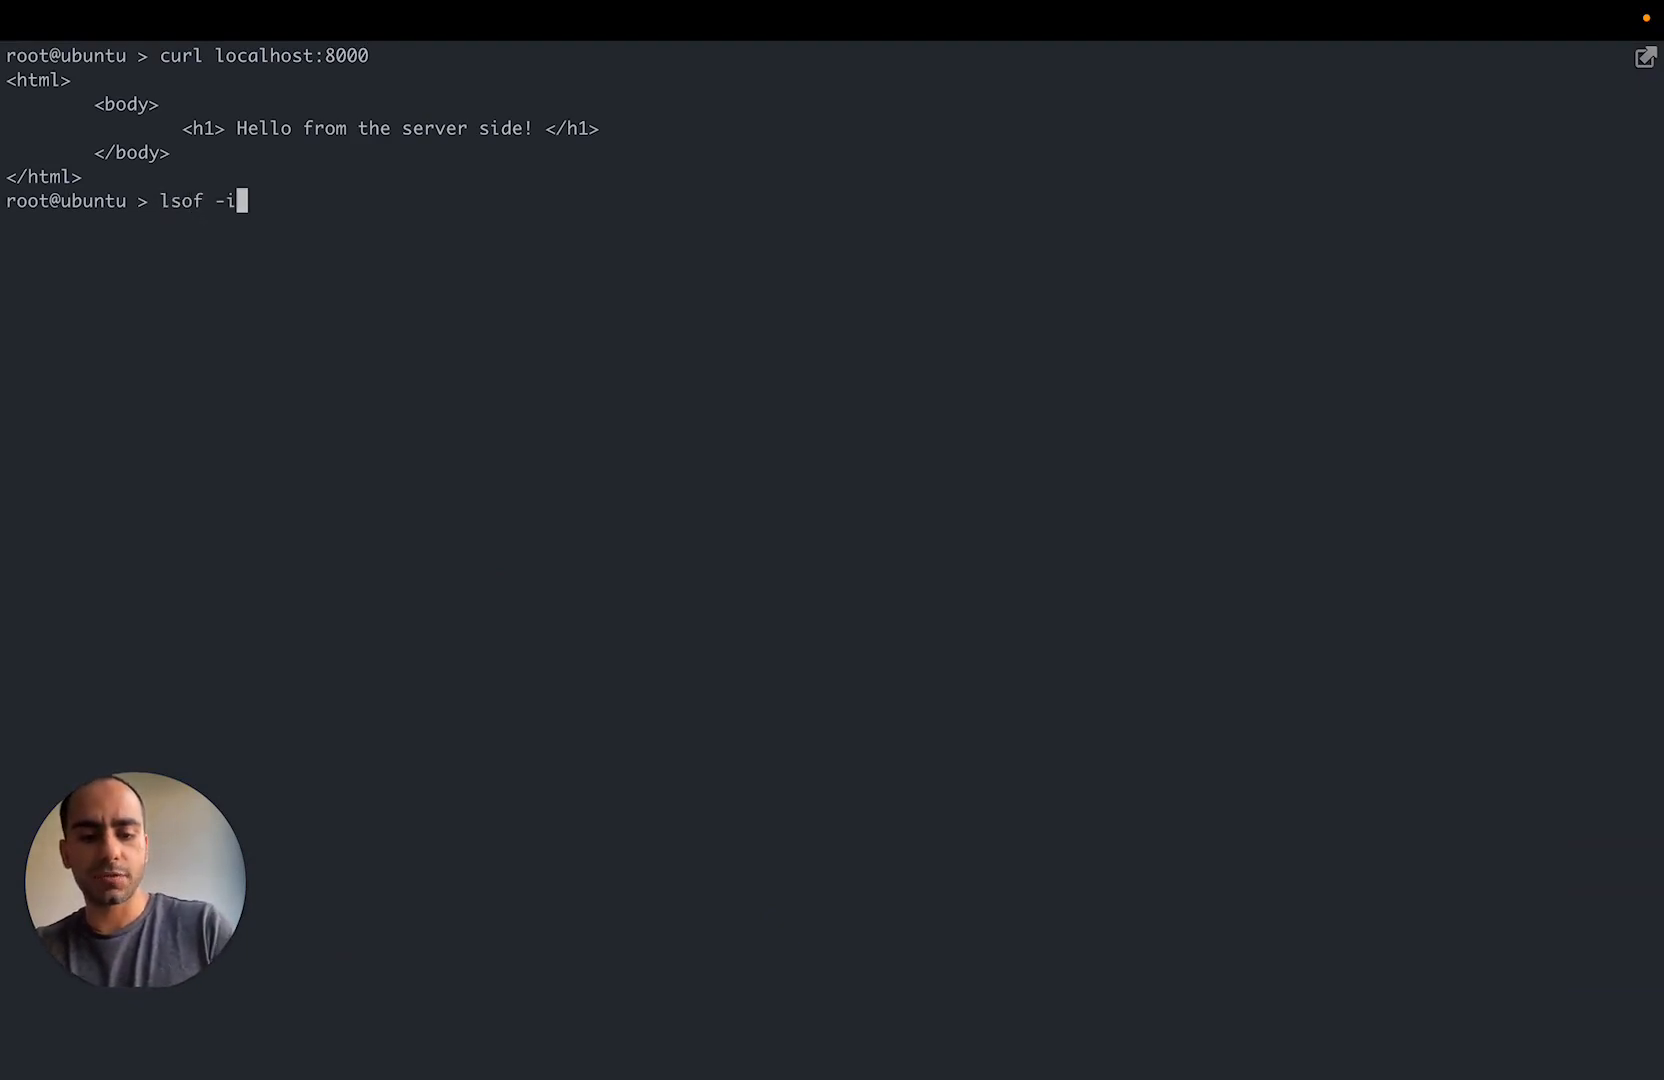
pyautogui.write(':8000')
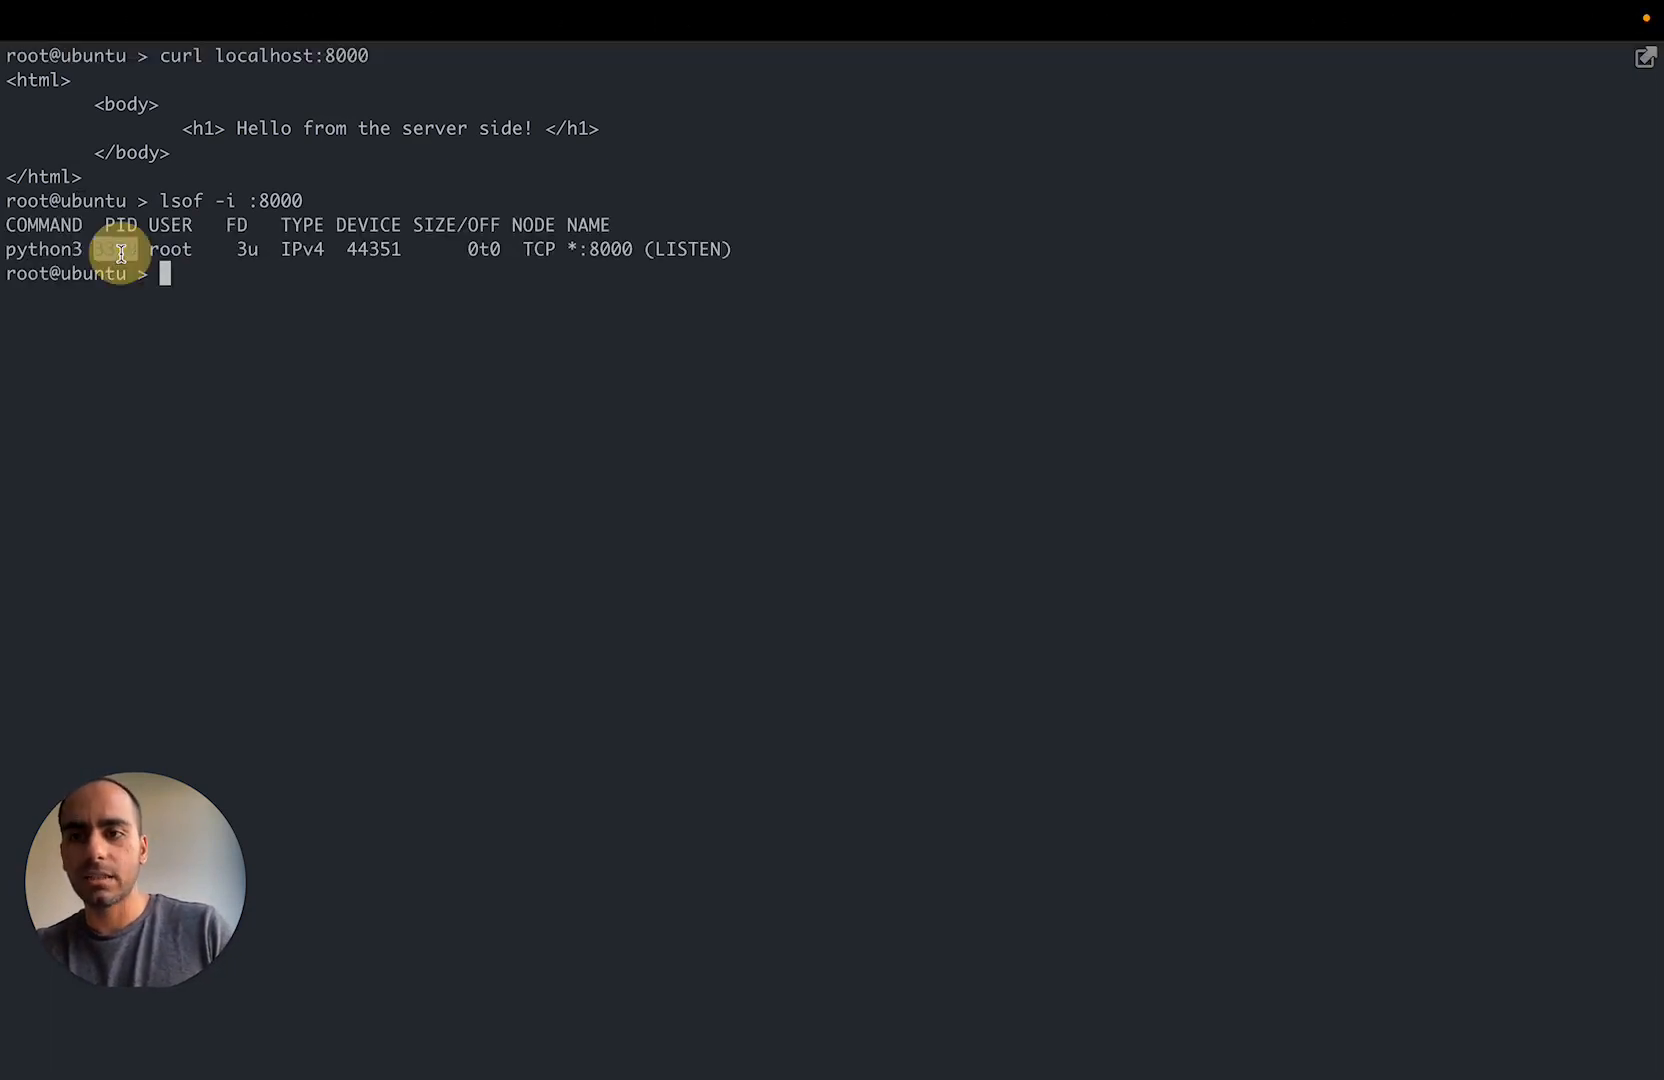
pyautogui.write('ps')
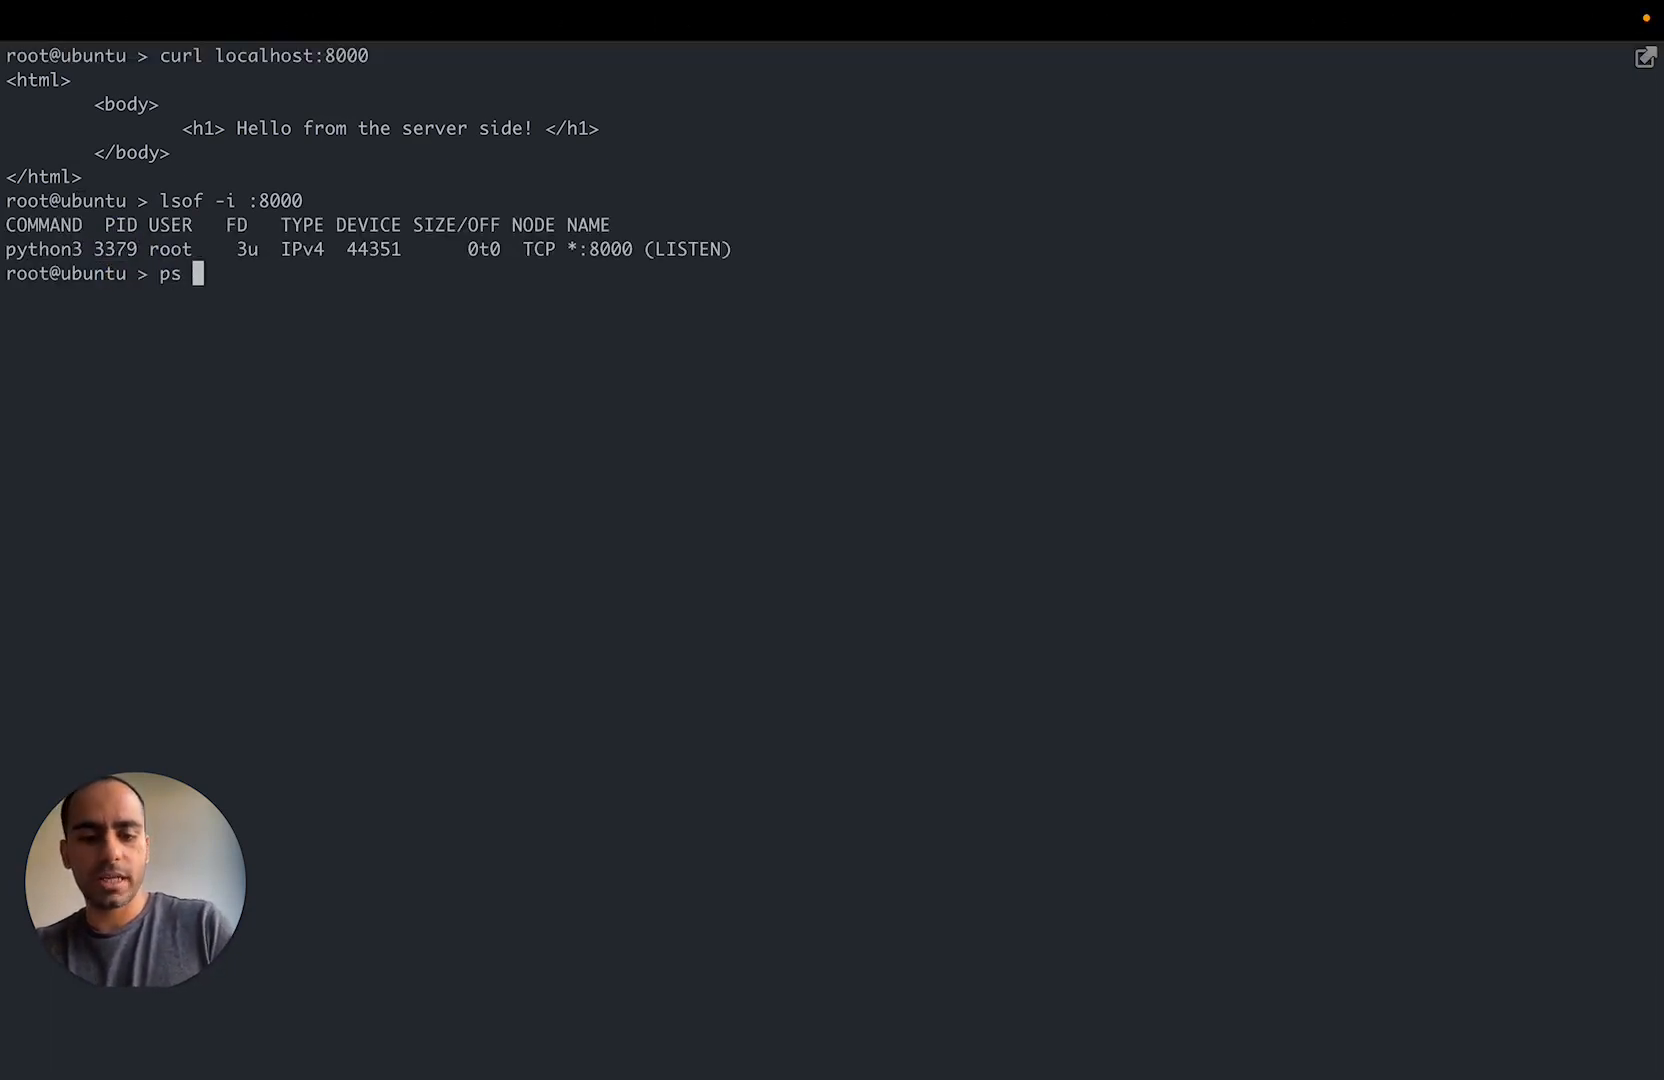
pyautogui.write('-o cmd 3379')
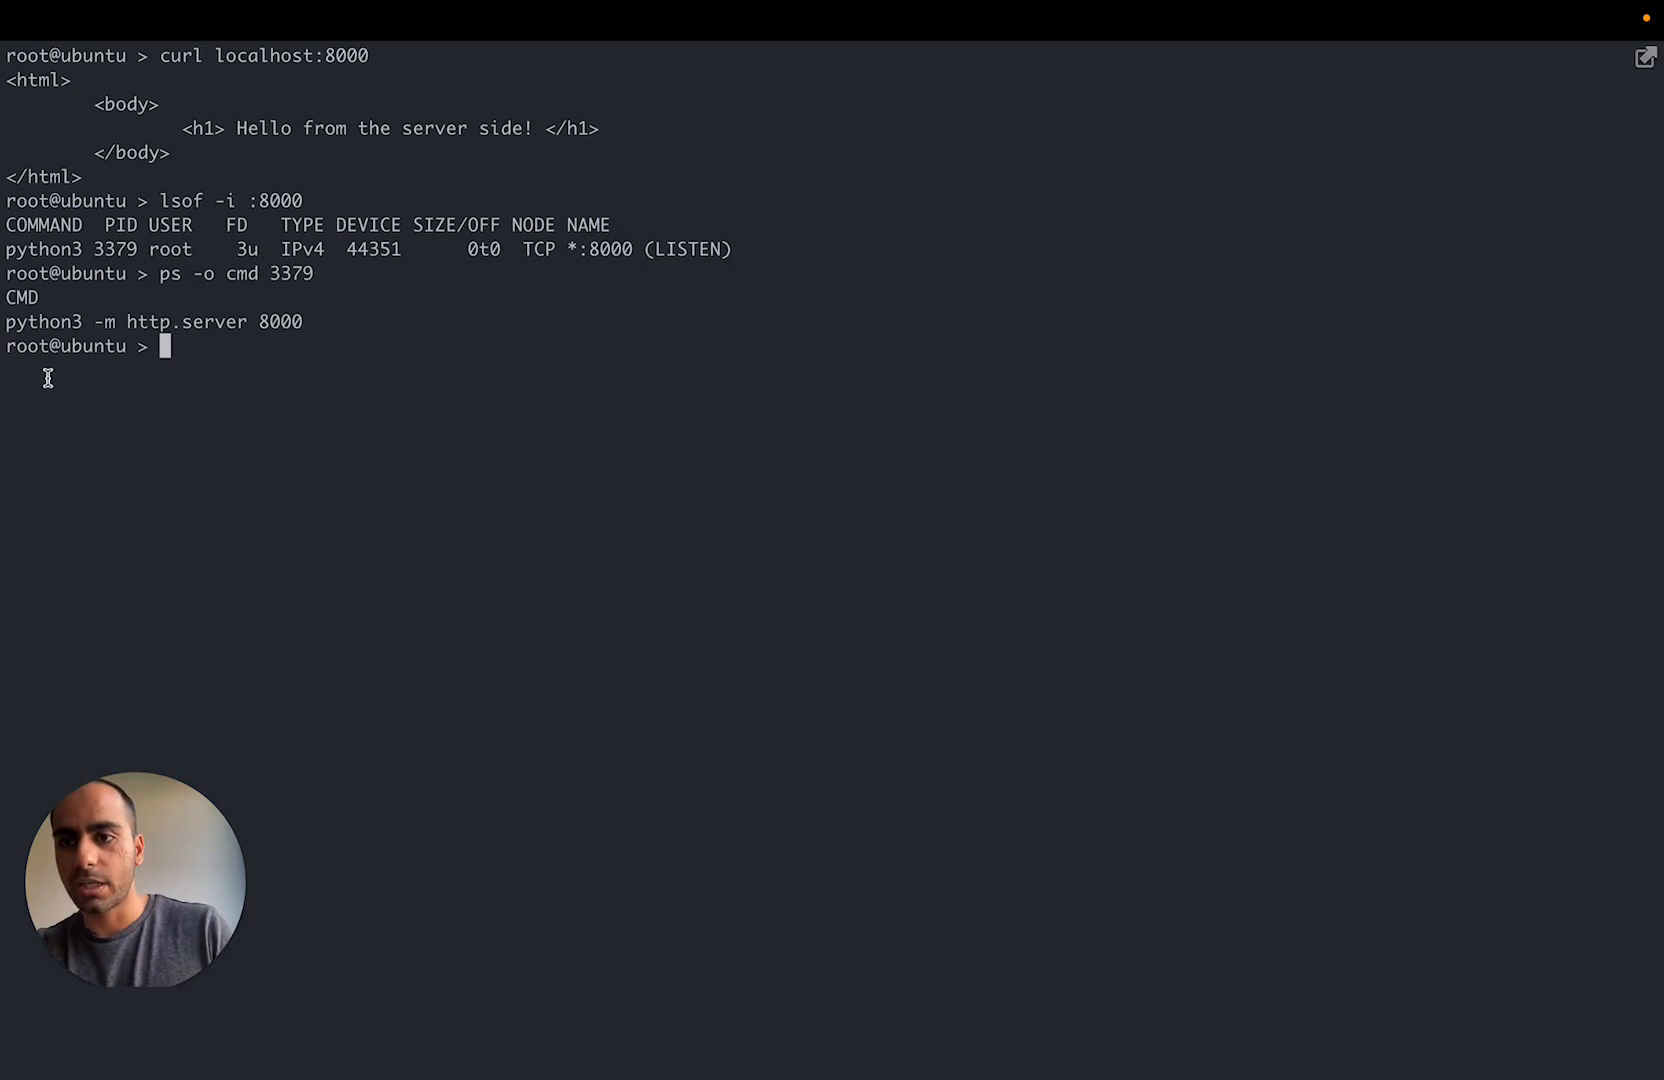
pyautogui.moveTo(298, 322)
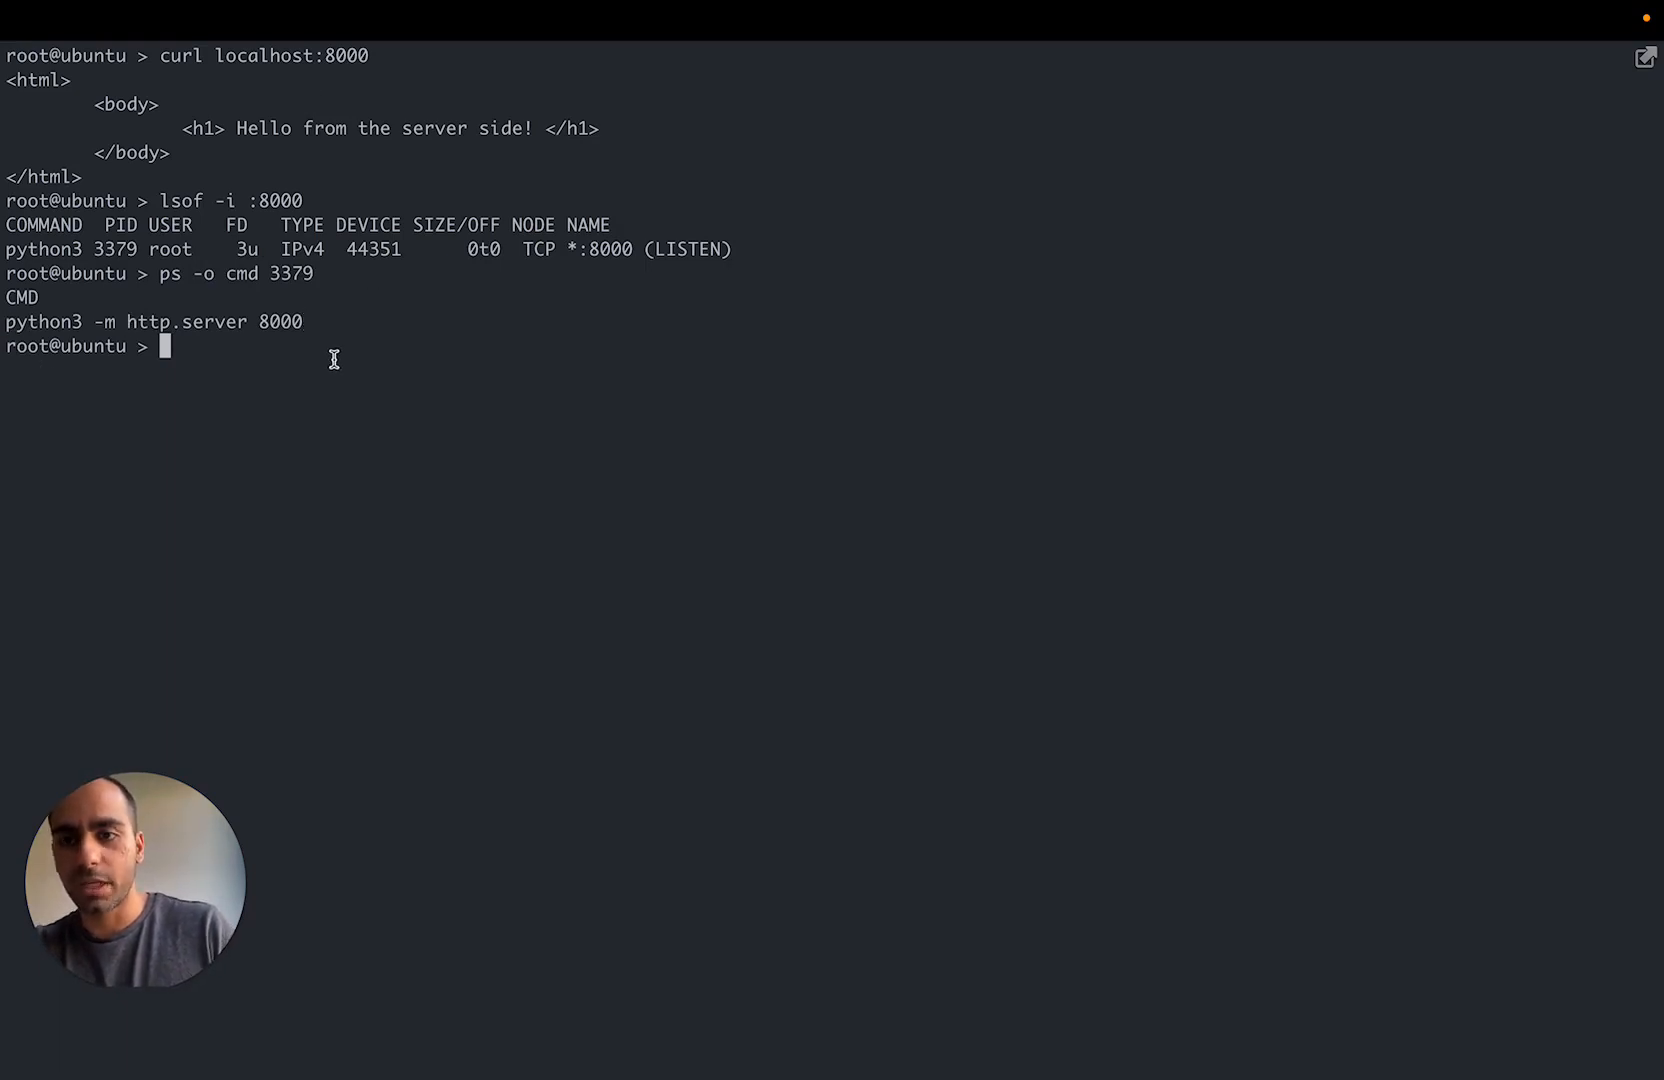
# - Run pwdx 3379 to reveal /var/www/html as the working directory and select that path
pyautogui.write('pw')
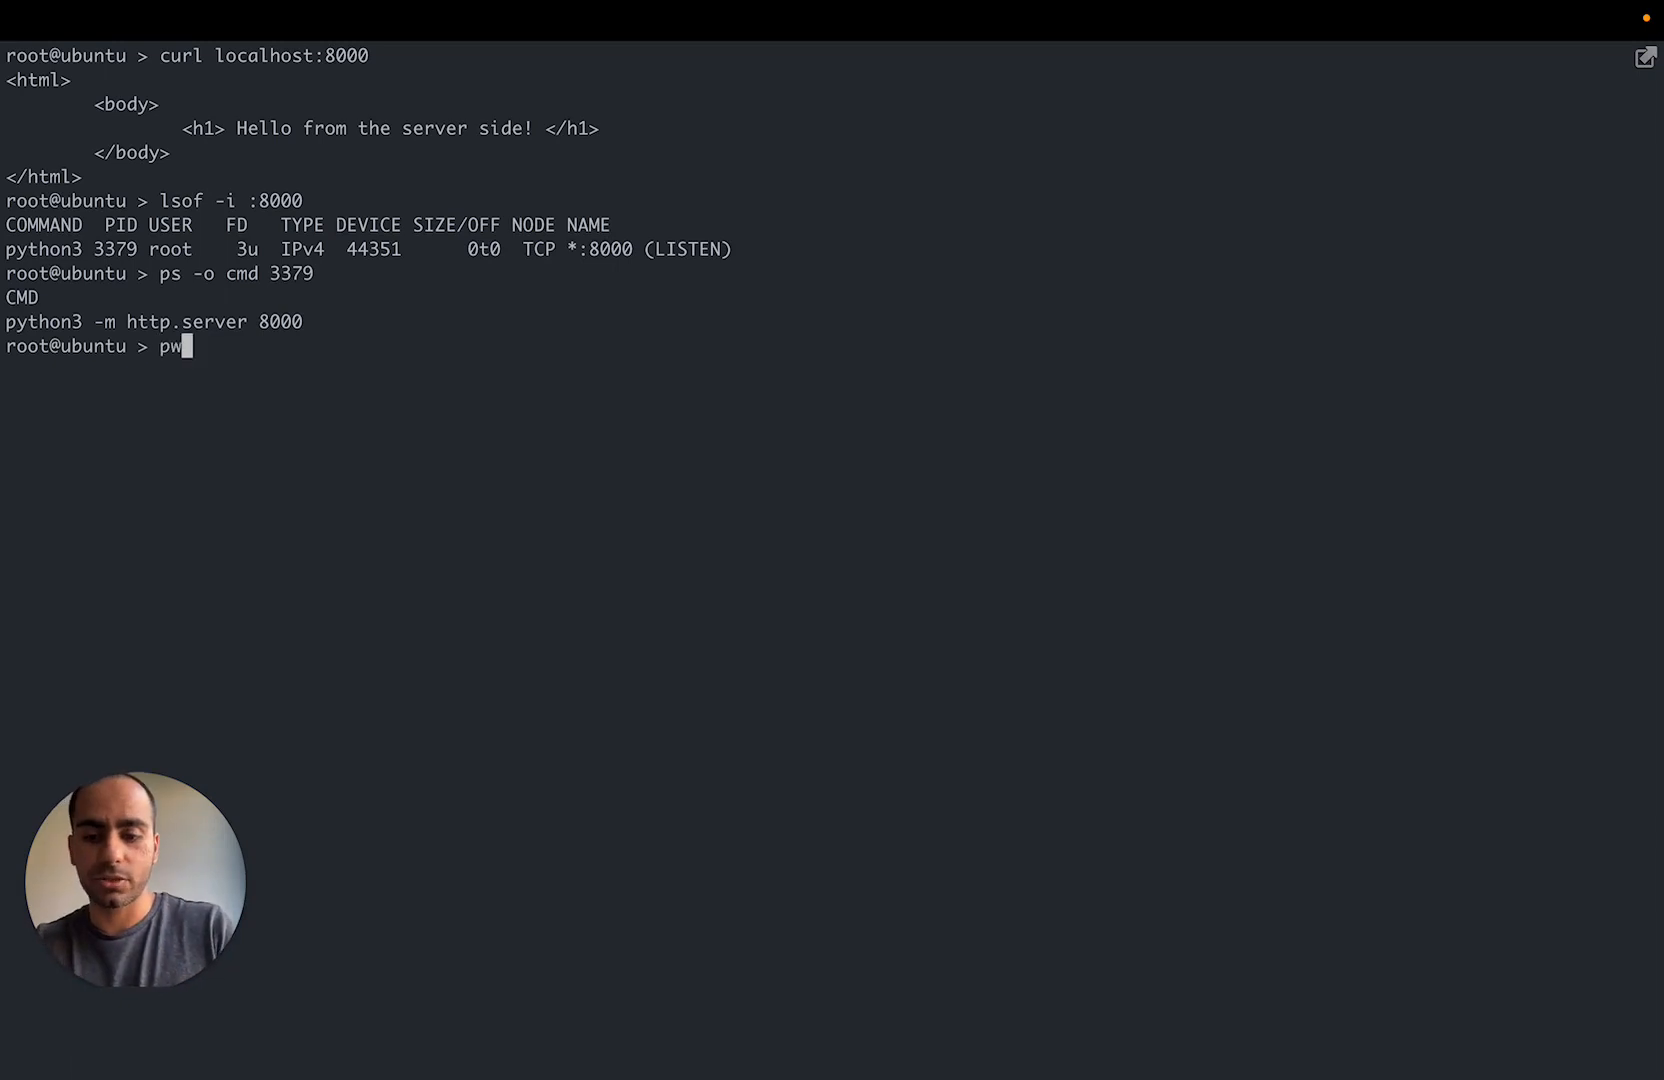
pyautogui.write('dx 3379')
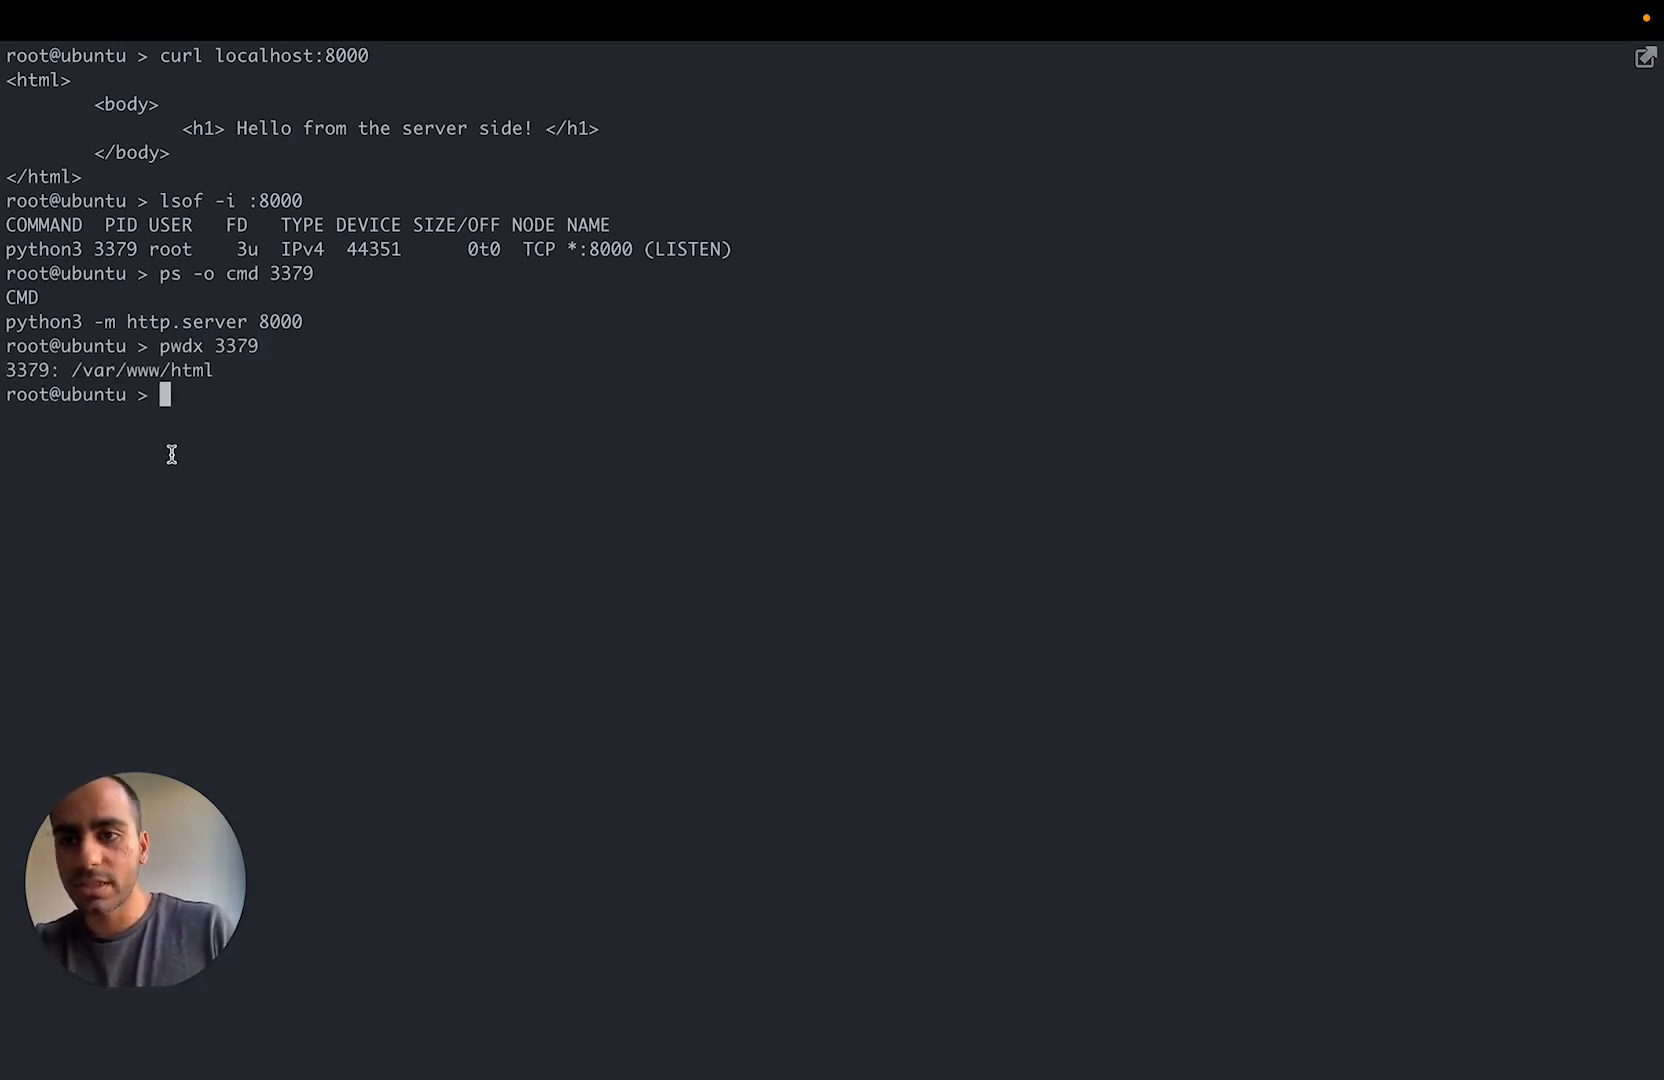
pyautogui.doubleClick(142, 370)
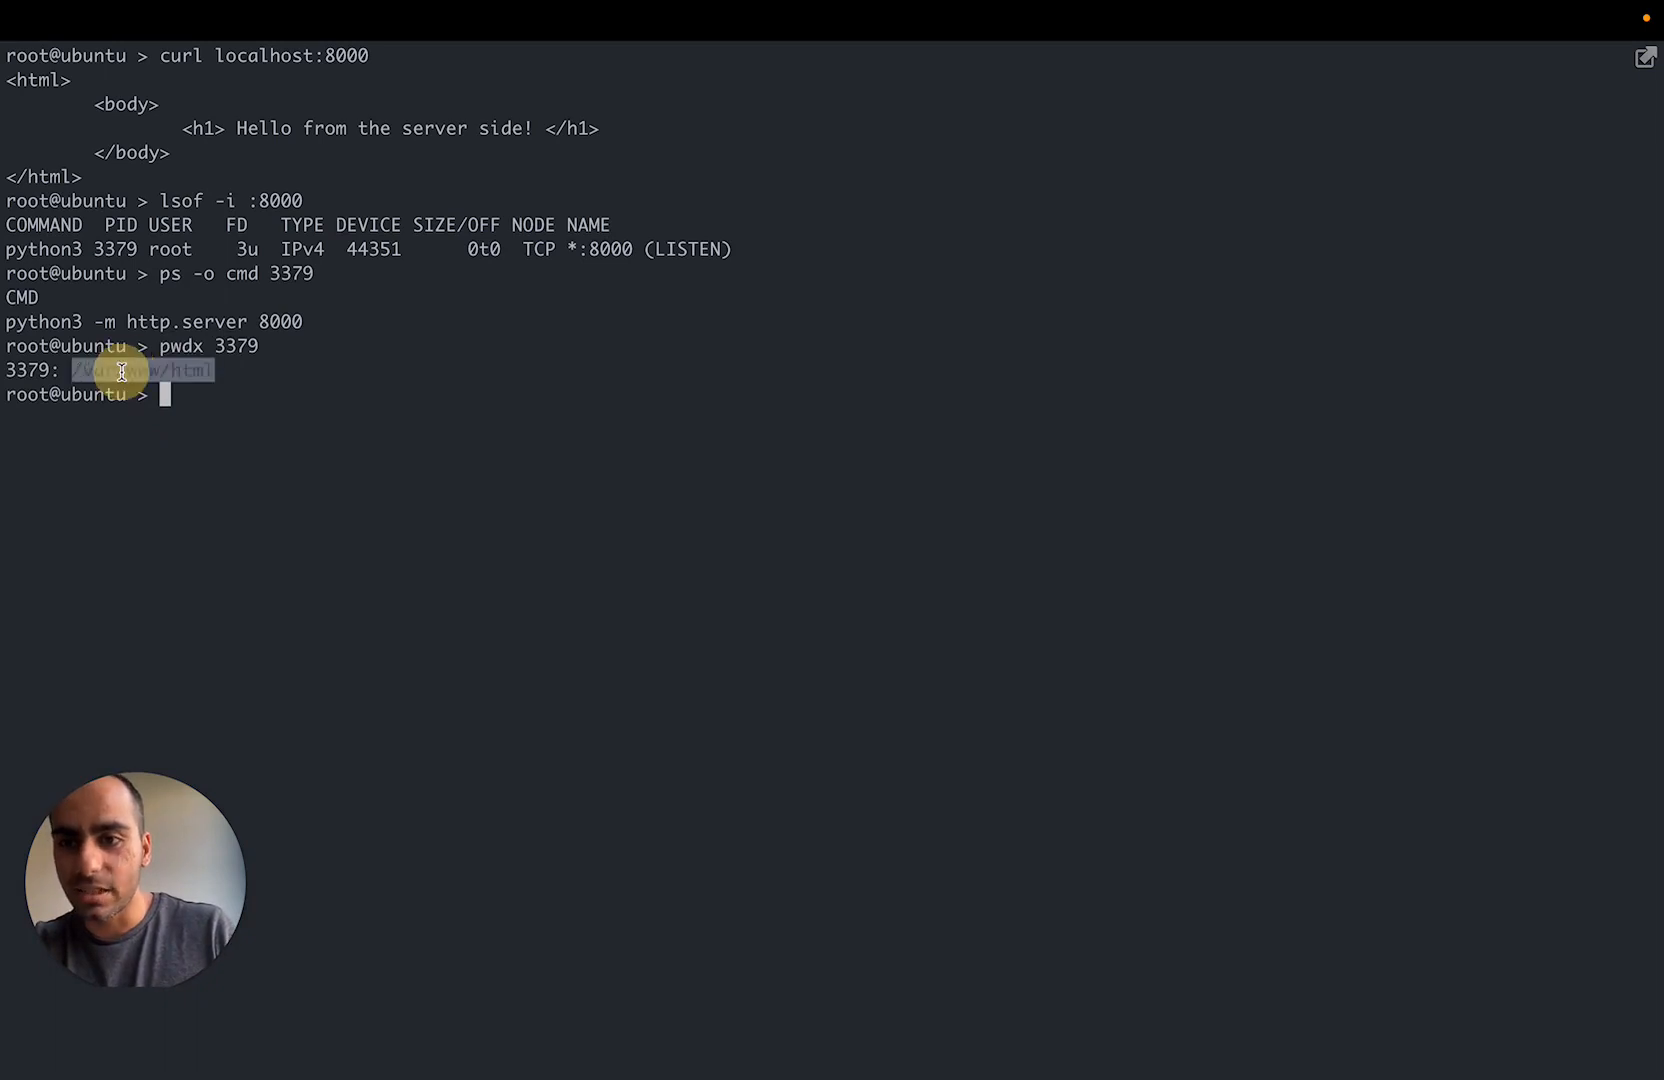
# - List /var/www/html with ll, showing index.html, index.css, index.js and transactions.js, and begin 'vim index.html'
pyautogui.write('ll')
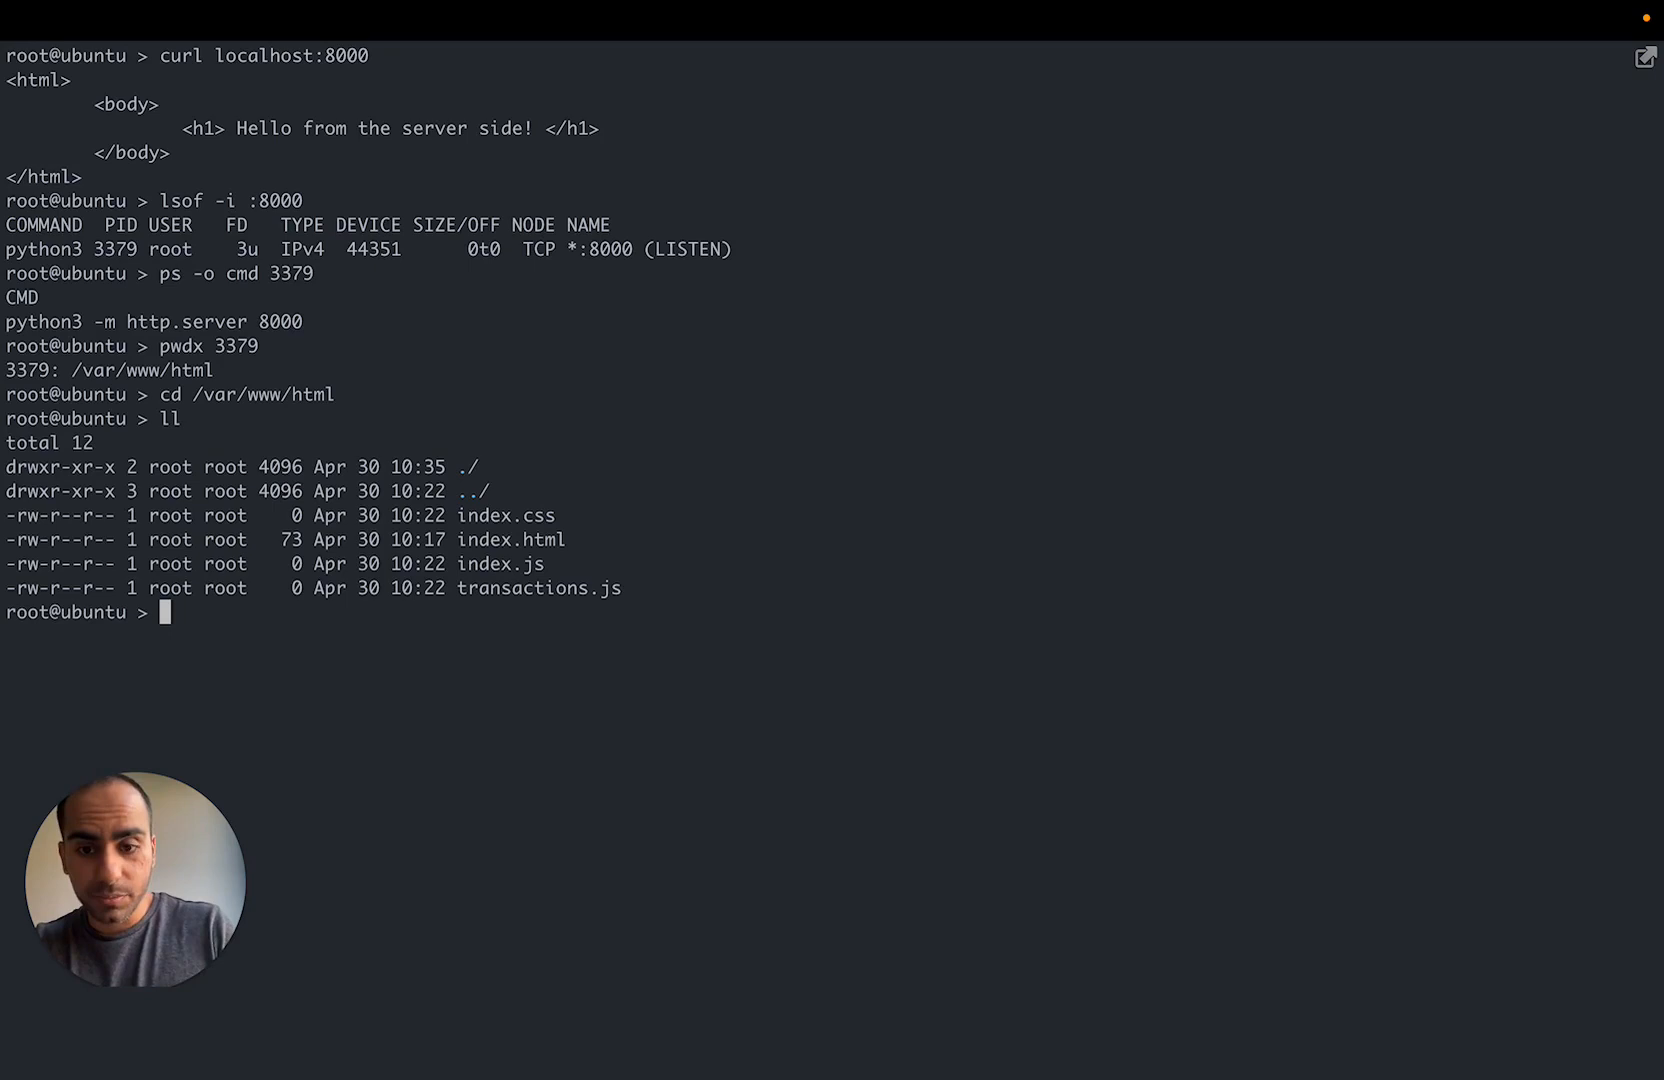
pyautogui.write('vim inde')
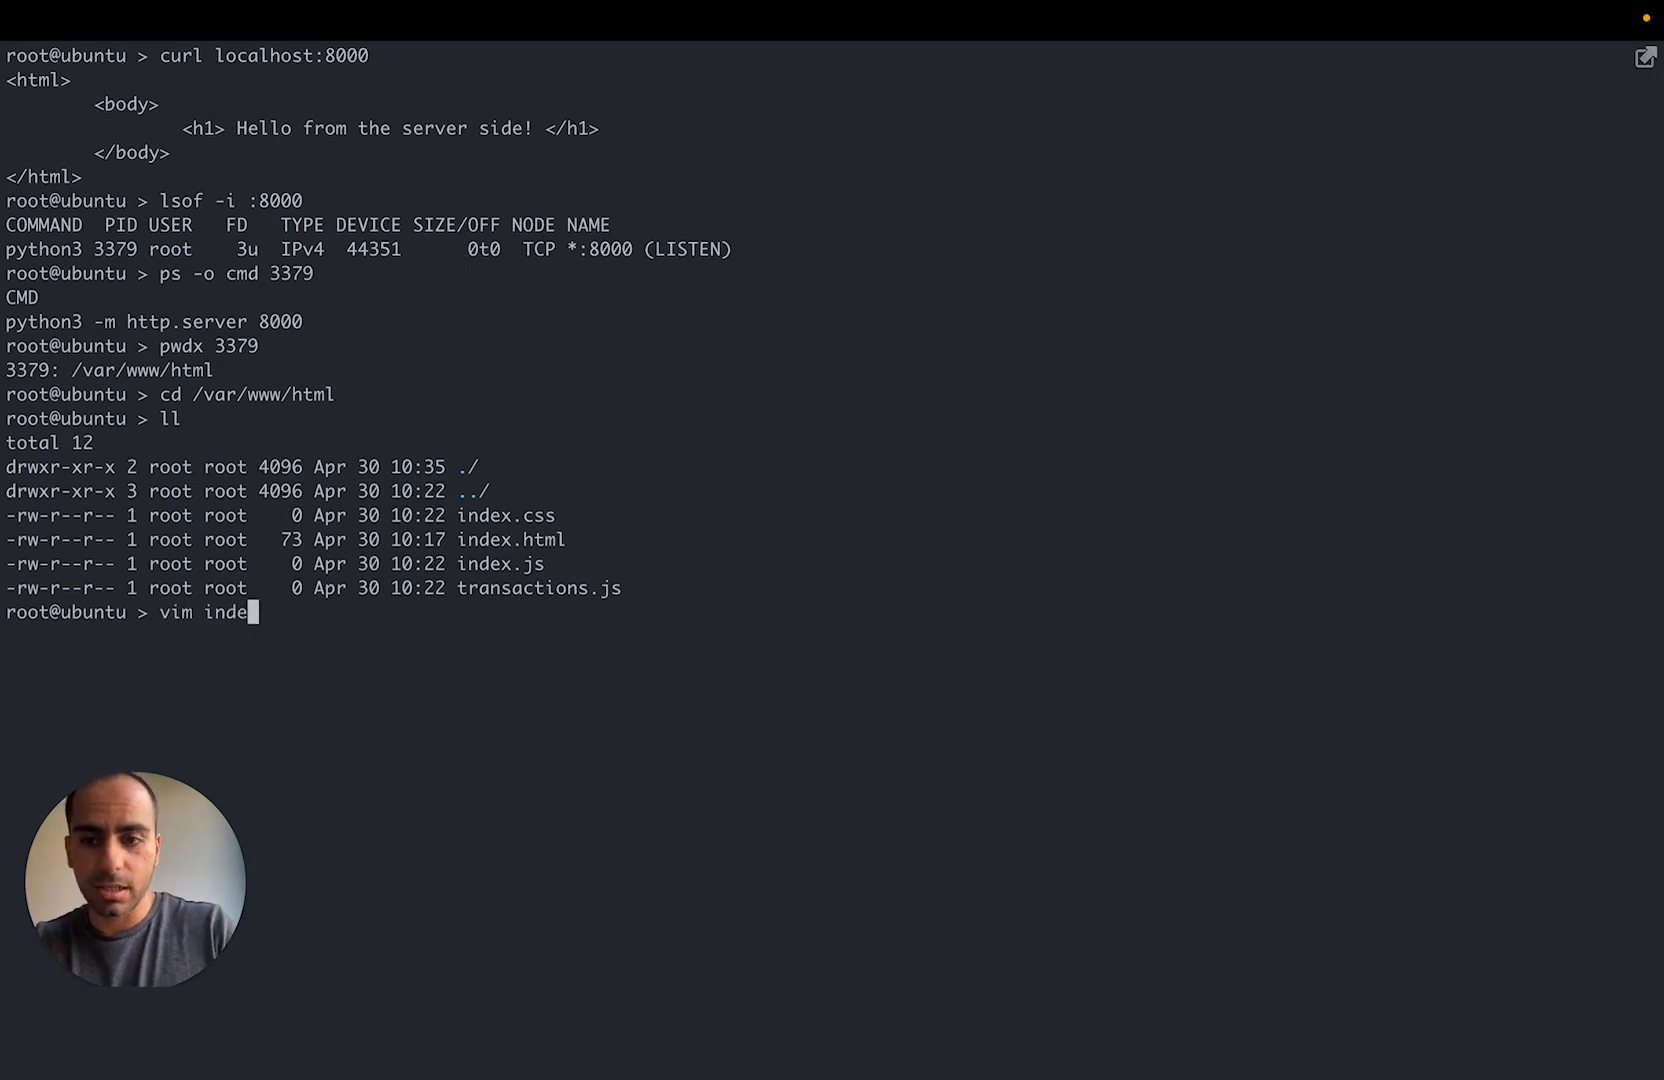